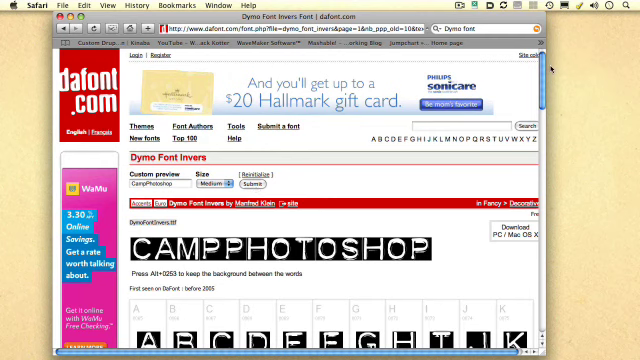
Scroll through the New document options toward the Background Contents setting.
scroll(down, 3)
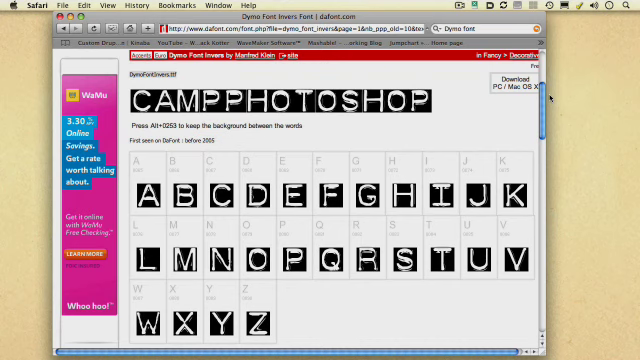
scroll(down, 3)
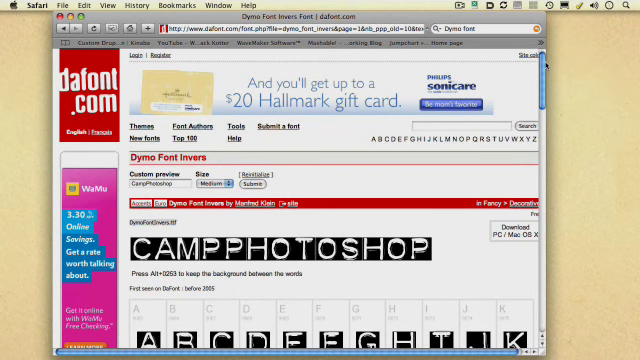
scroll(down, 3)
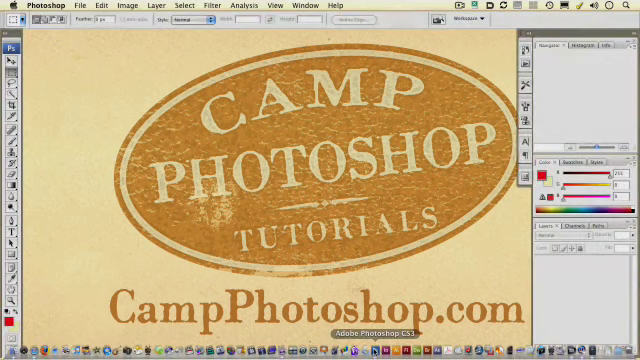
mouse_move(352, 204)
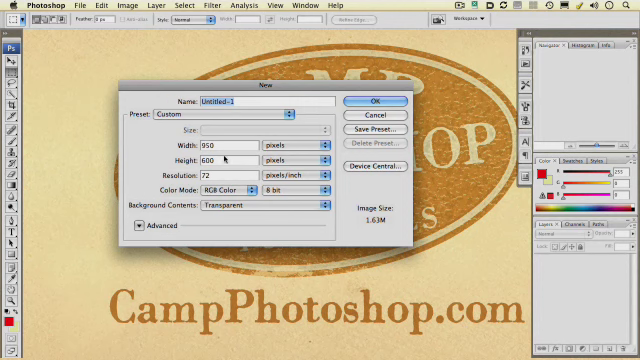
mouse_move(224, 176)
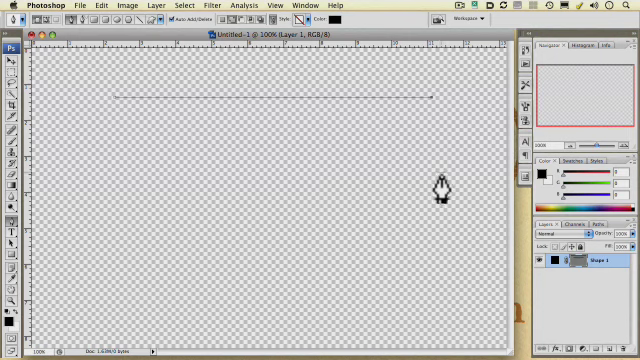
Choose the Pen tool's Shape Layers mode for drawing the black strip.
click(444, 186)
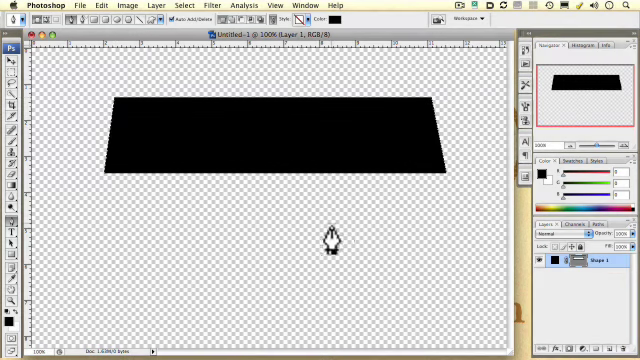
click(12, 56)
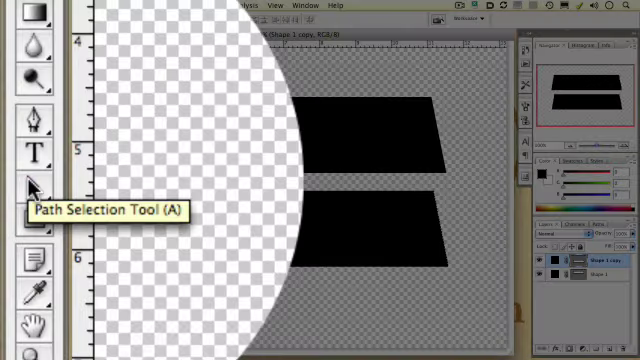
Switch to the Path Selection tool to drag the lower strip's corner anchors.
click(30, 184)
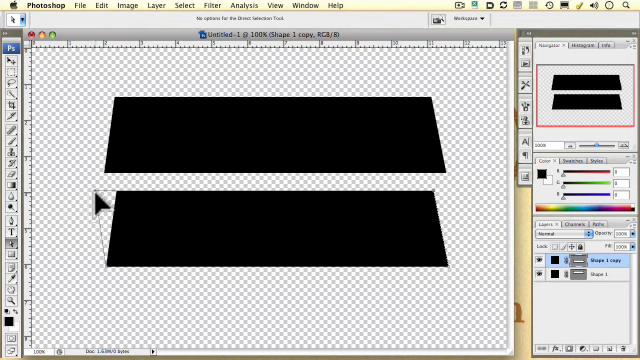
mouse_move(464, 284)
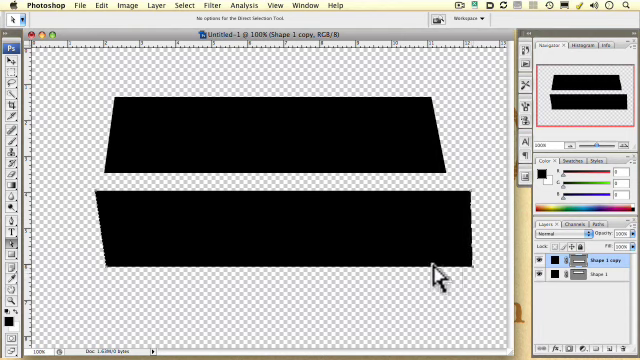
mouse_move(484, 284)
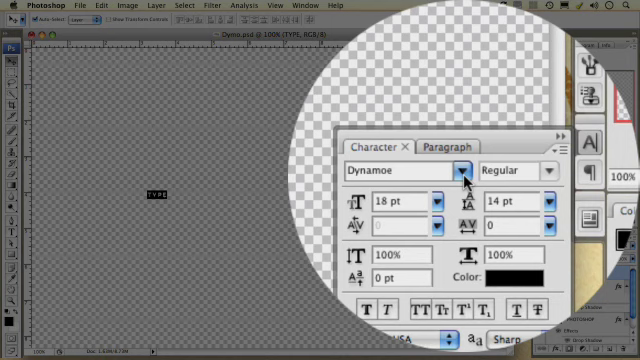
Choose the Dynamoe typeface for the label lettering.
click(432, 170)
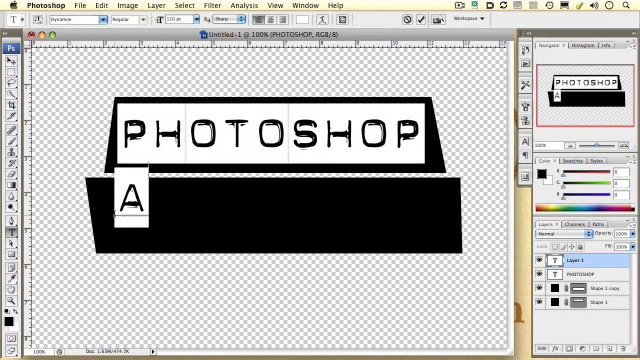
Complete the lower bar's lettering so it reads ADVANTAGE.
text(DVANTAGE)
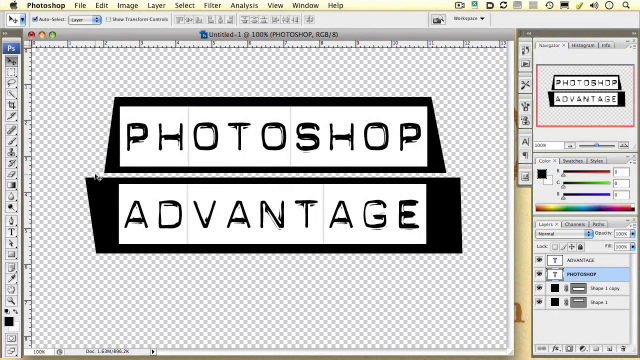
mouse_move(194, 156)
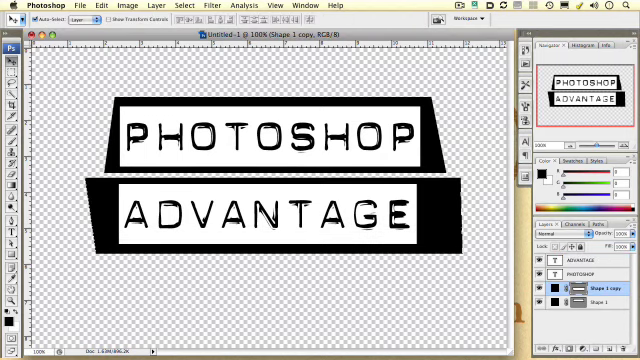
click(72, 8)
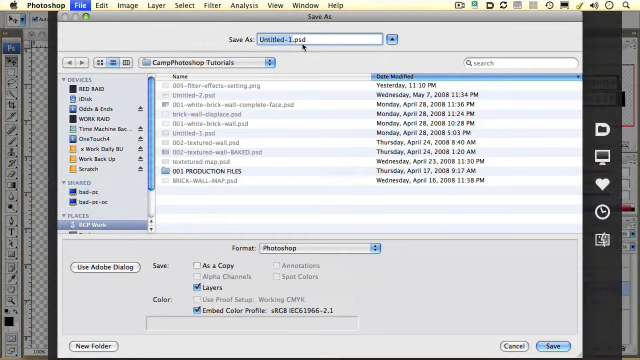
Name the file starting with 'Dy' in the Save As dialog.
text(Dy)
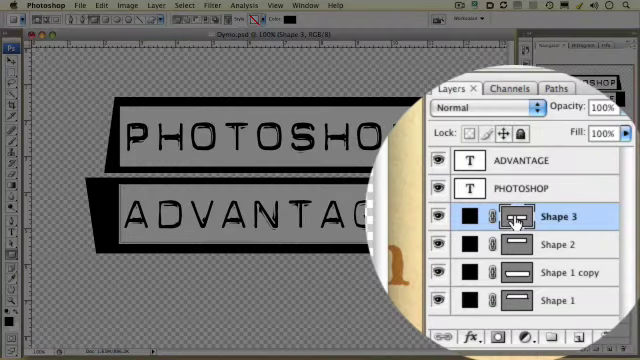
mouse_move(516, 216)
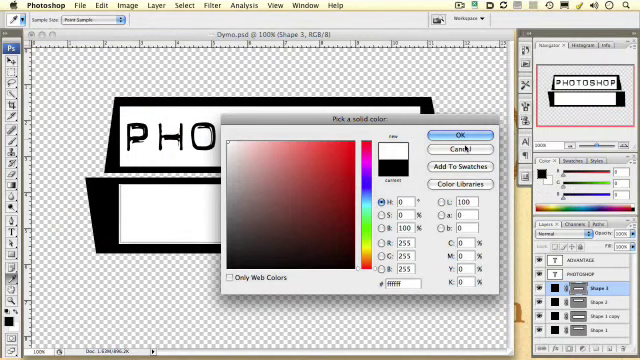
Confirm white as the new fill colour for the Shape 3 bar.
click(460, 136)
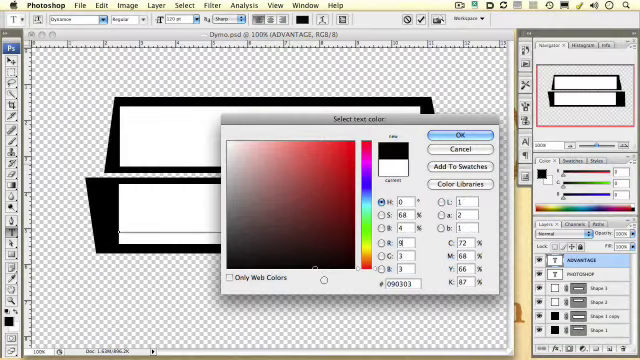
Set the PHOTOSHOP lettering colour to black and confirm it.
click(448, 136)
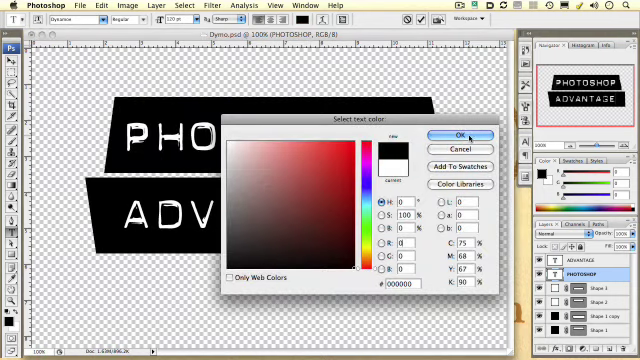
click(466, 136)
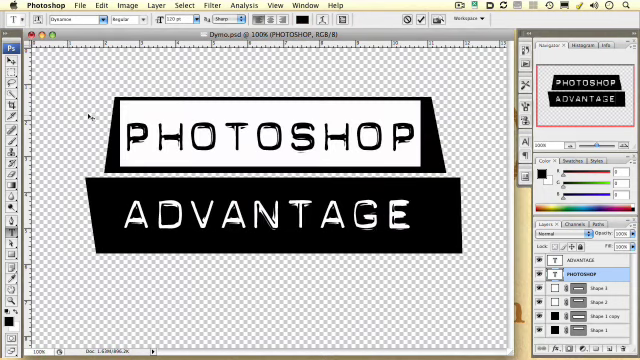